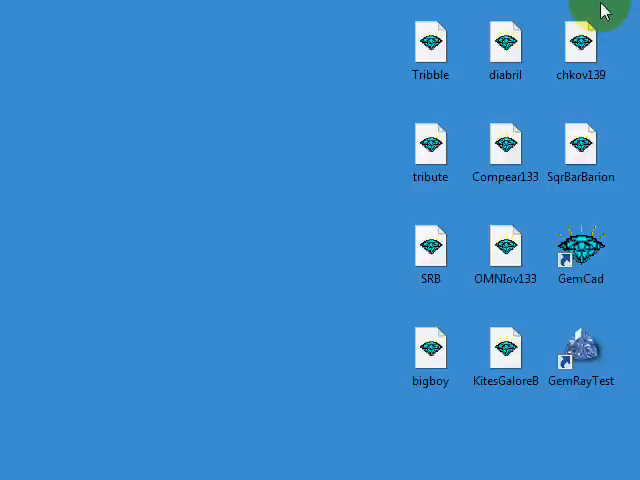
Launch GemRayTest from its desktop shortcut so the GemRay Options window appears.
{"action": "left_click", "coordinate": [581, 352]}
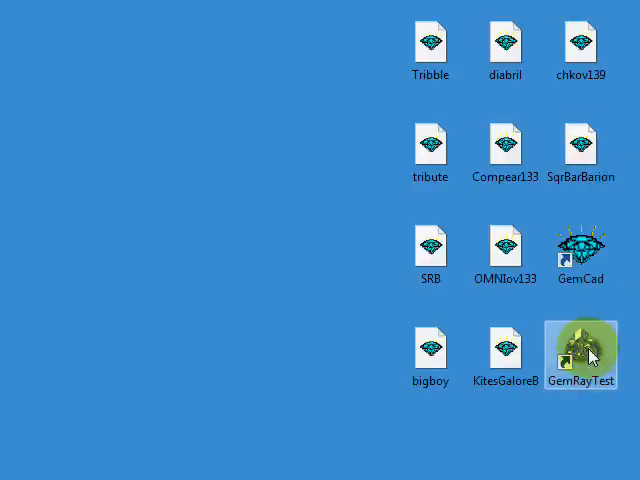
{"action": "double_click", "coordinate": [580, 350]}
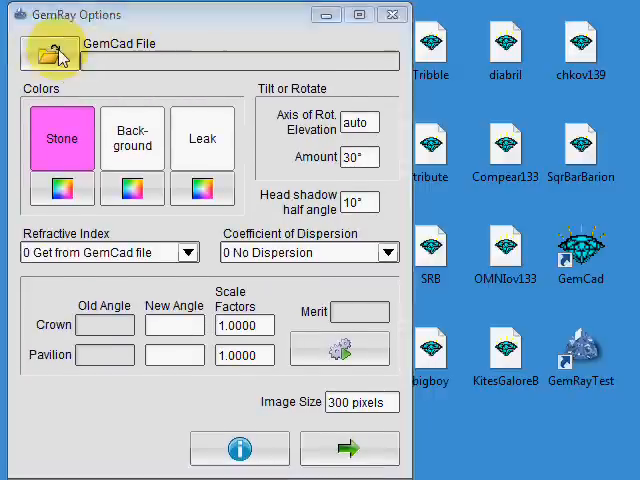
Load Tribble.gem from the desktop into GemRay Options and move to the Image Size field.
{"action": "left_click", "coordinate": [50, 48]}
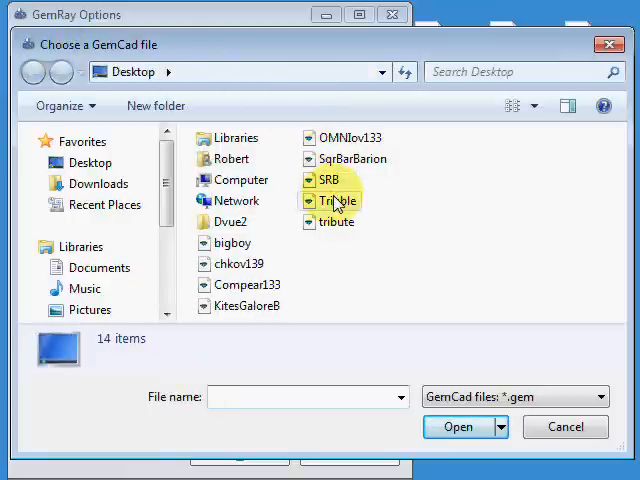
{"action": "left_click", "coordinate": [341, 200]}
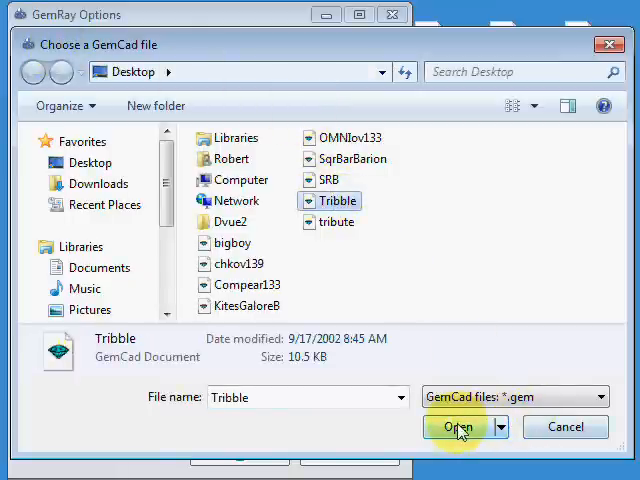
{"action": "left_click", "coordinate": [454, 426]}
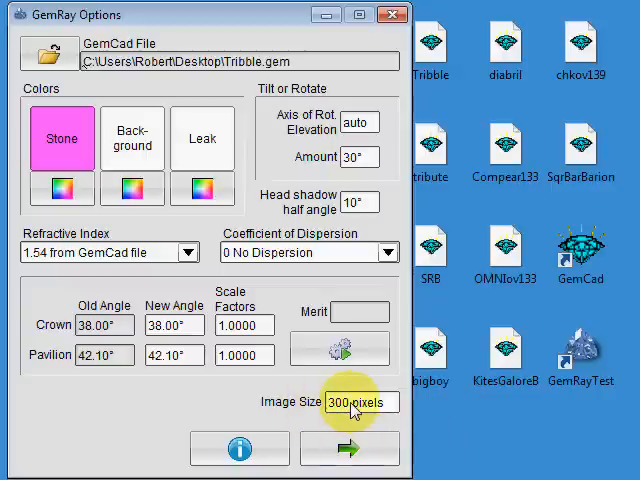
{"action": "left_click", "coordinate": [348, 448]}
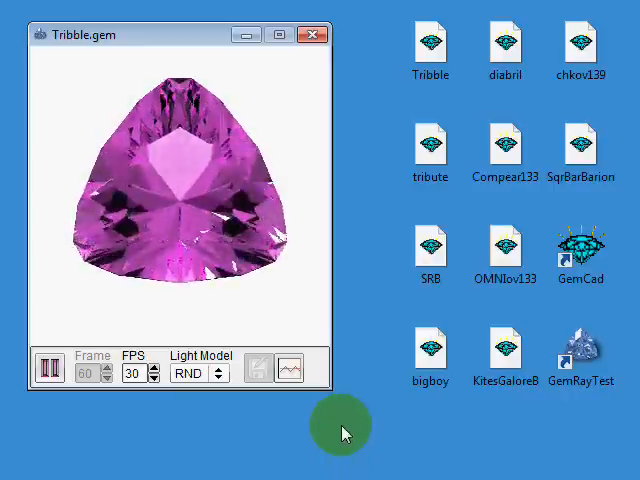
Set the image size to 400 pixels and render Tribble.gem again.
{"action": "left_click", "coordinate": [430, 147]}
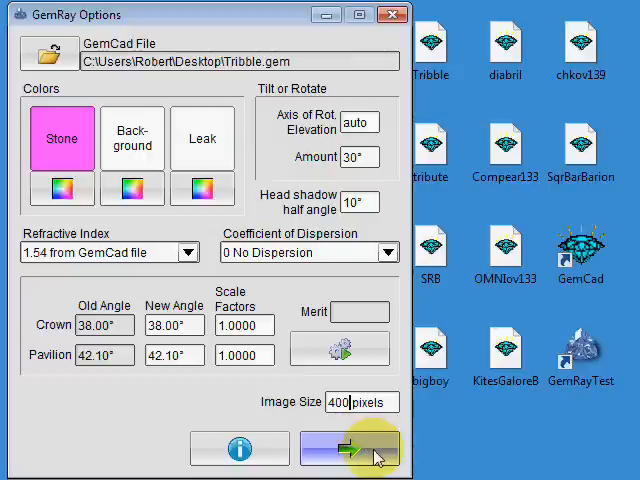
{"action": "mouse_move", "coordinate": [350, 448]}
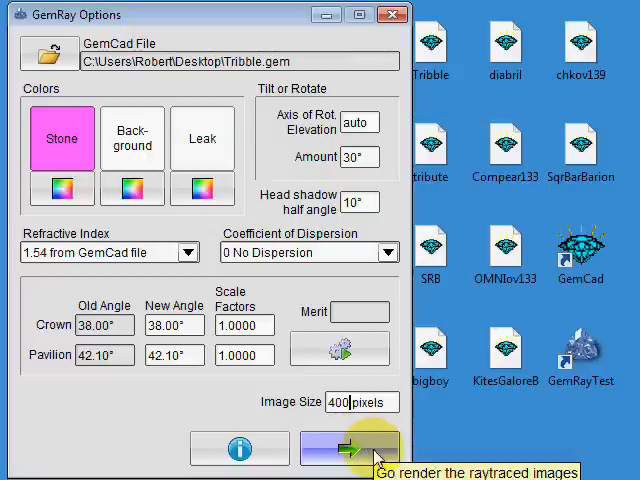
{"action": "left_click", "coordinate": [350, 447]}
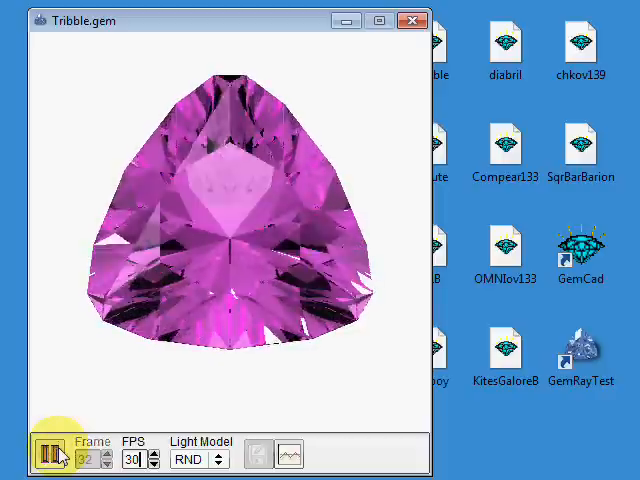
Pause the 400-pixel Tribble tilt animation on its first frame.
{"action": "left_click", "coordinate": [49, 457]}
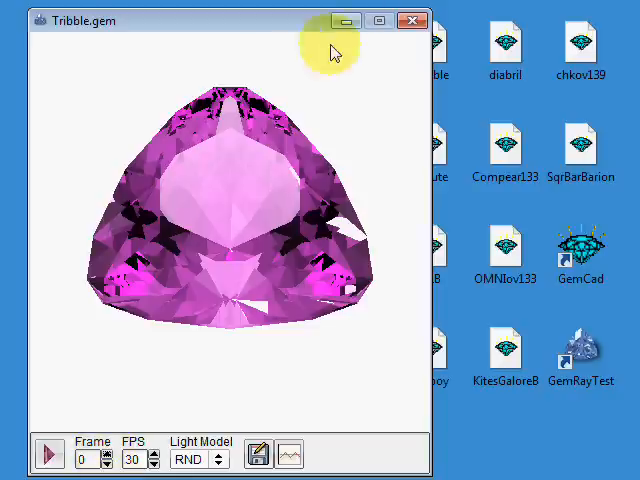
{"action": "mouse_move", "coordinate": [120, 445]}
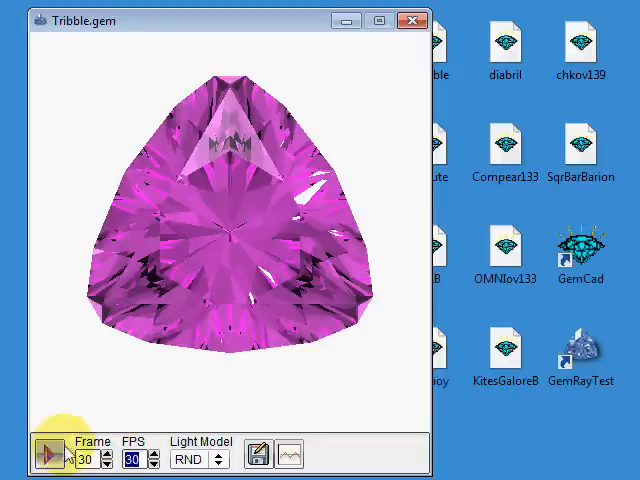
Resume the animation and adjust its playback speed through 60, 120 and 118 FPS.
{"action": "left_click", "coordinate": [47, 457]}
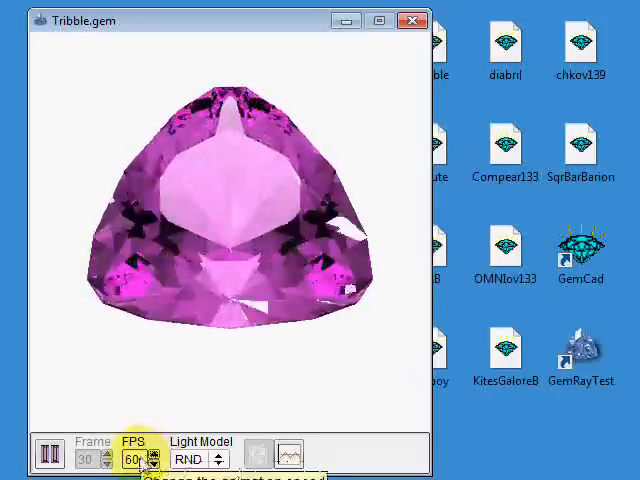
{"action": "left_click", "coordinate": [140, 465]}
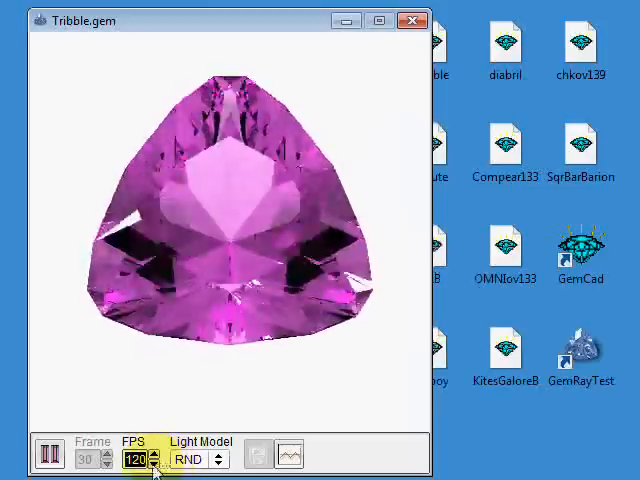
{"action": "left_click", "coordinate": [157, 465]}
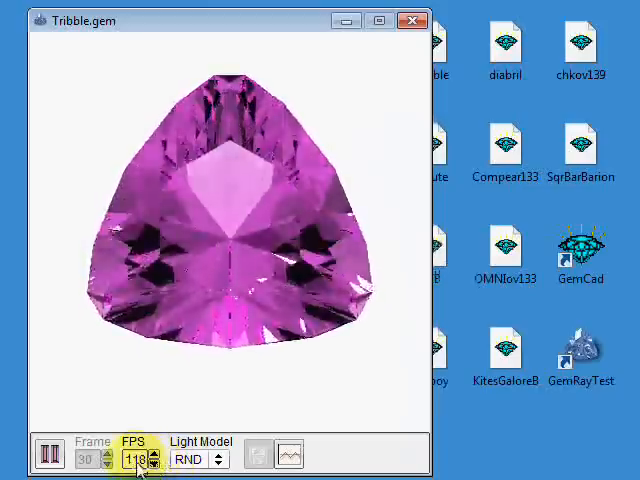
{"action": "left_click", "coordinate": [153, 465]}
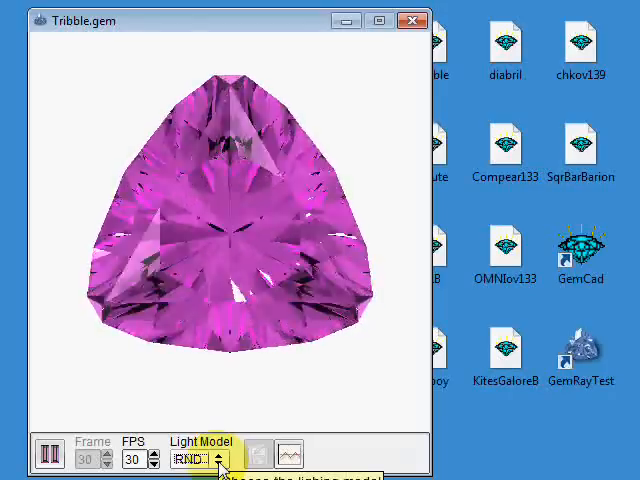
Check the lighting model setting and try to bring up the brightness-versus-tilt graph.
{"action": "left_click", "coordinate": [290, 455]}
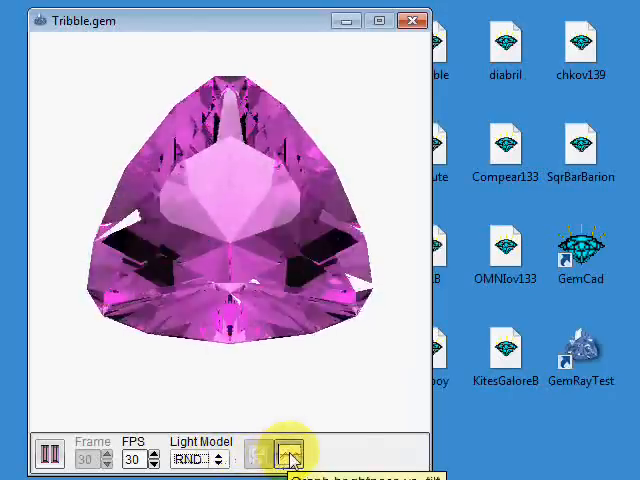
{"action": "left_click", "coordinate": [288, 456]}
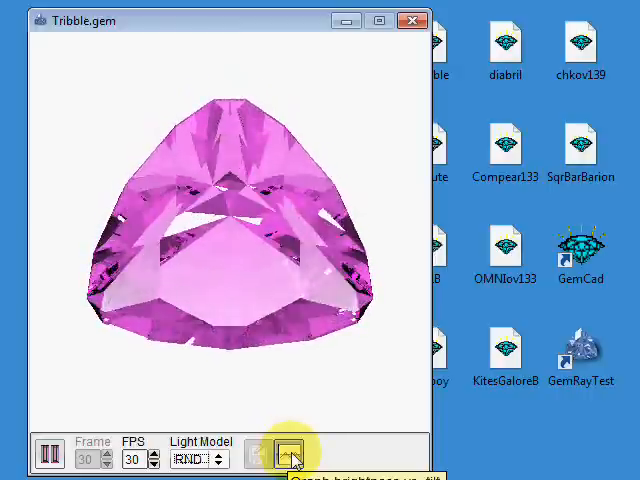
View Tribble.gem's brightness-versus-tilt graph and close it.
{"action": "left_click", "coordinate": [288, 456]}
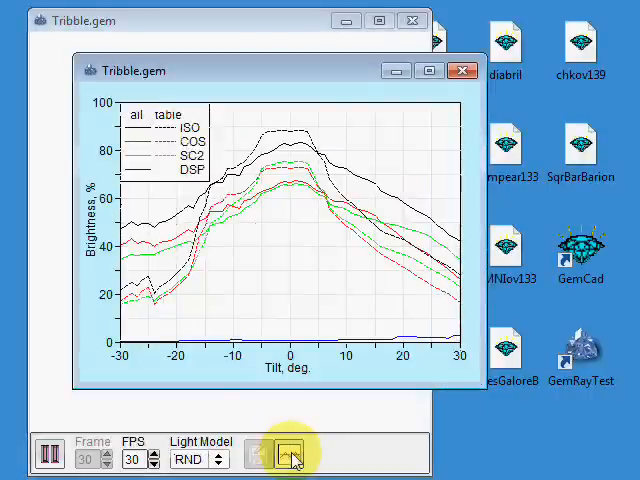
{"action": "left_click", "coordinate": [288, 456]}
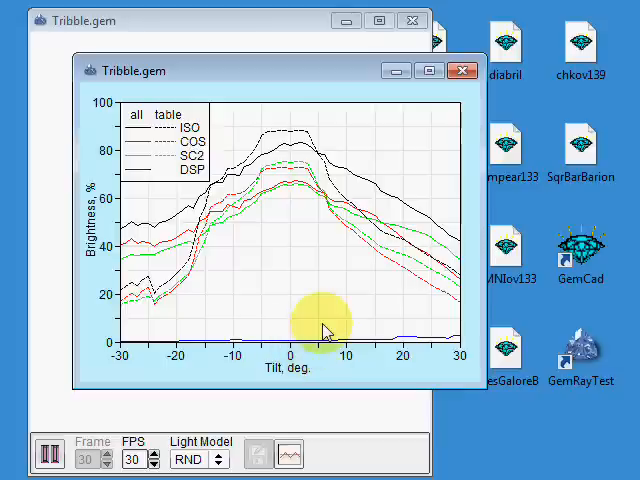
{"action": "mouse_move", "coordinate": [287, 267]}
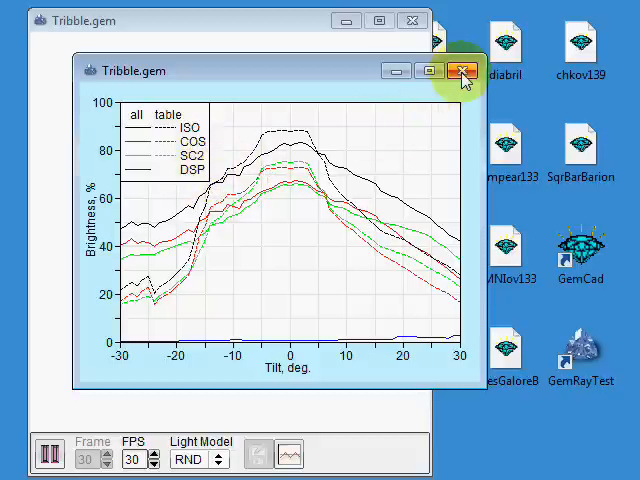
{"action": "left_click", "coordinate": [461, 70]}
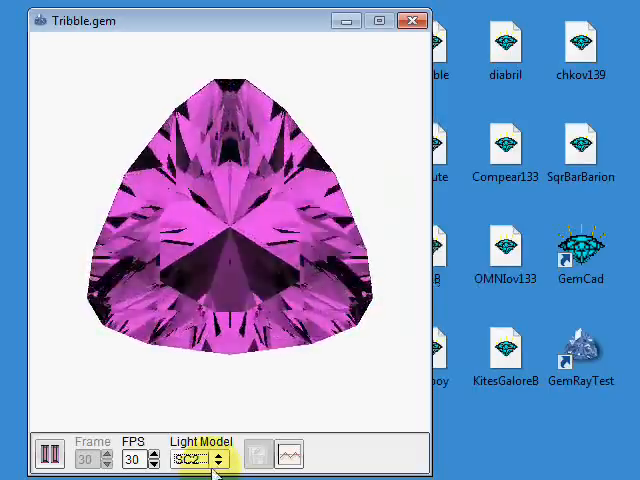
Step the lighting model through SC2, ISO and DSP, then choose RND from the list.
{"action": "left_click", "coordinate": [216, 458]}
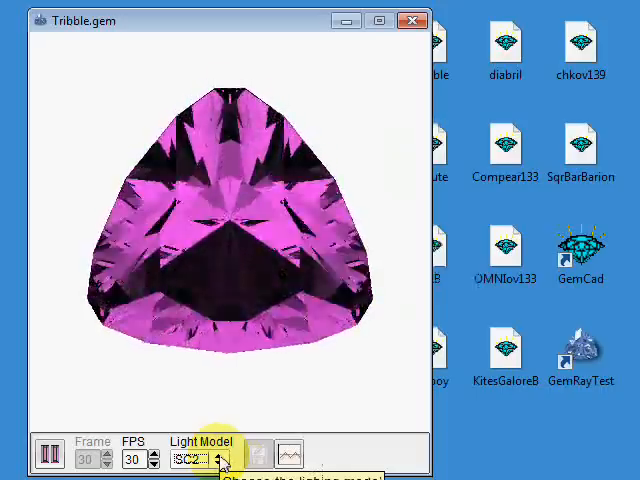
{"action": "left_click", "coordinate": [221, 454]}
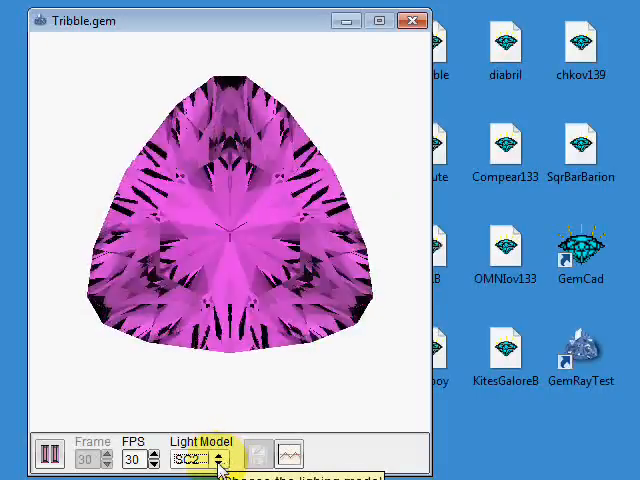
{"action": "left_click", "coordinate": [220, 459]}
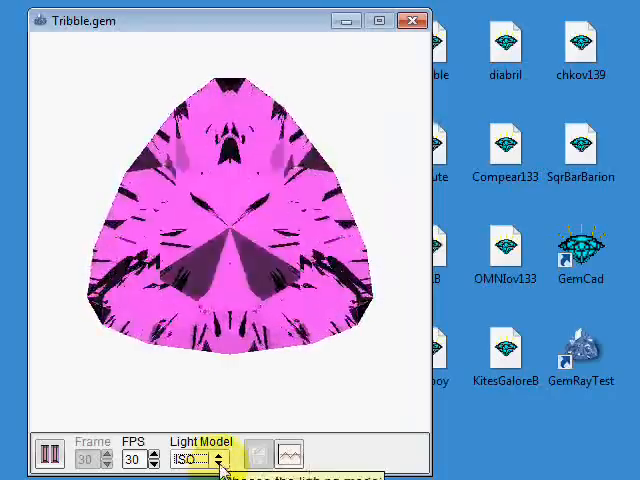
{"action": "left_click", "coordinate": [210, 459]}
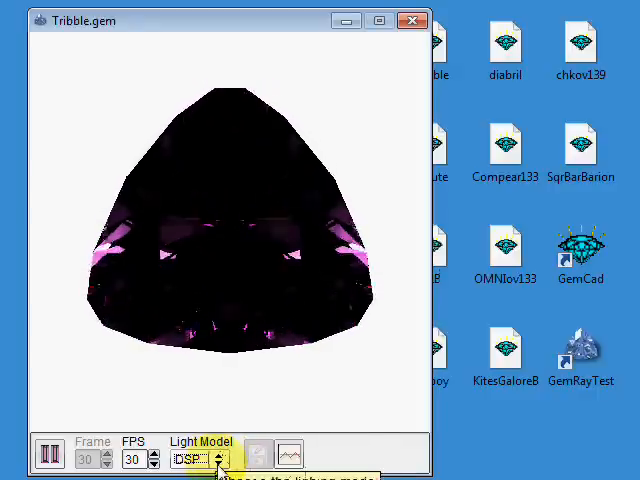
{"action": "left_click", "coordinate": [218, 457]}
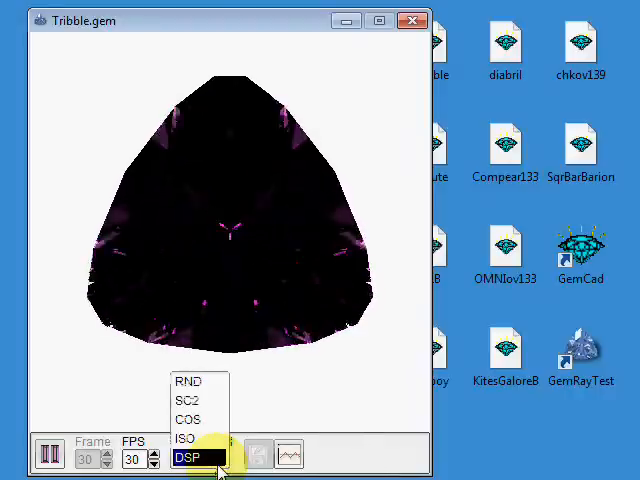
{"action": "left_click", "coordinate": [188, 381]}
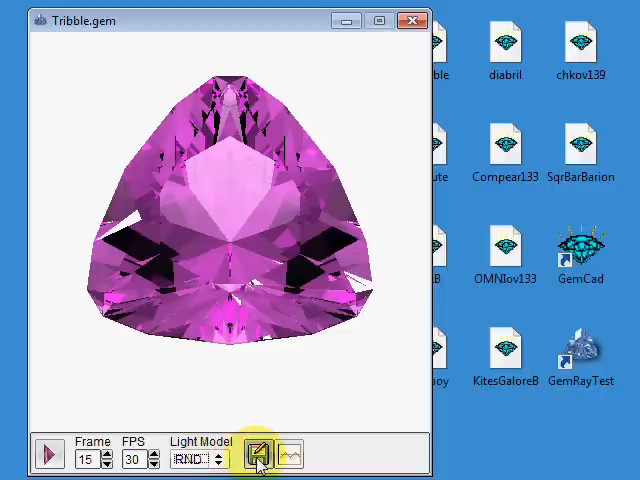
Keep the RND-lit animation held on frame 15.
{"action": "left_click", "coordinate": [258, 456]}
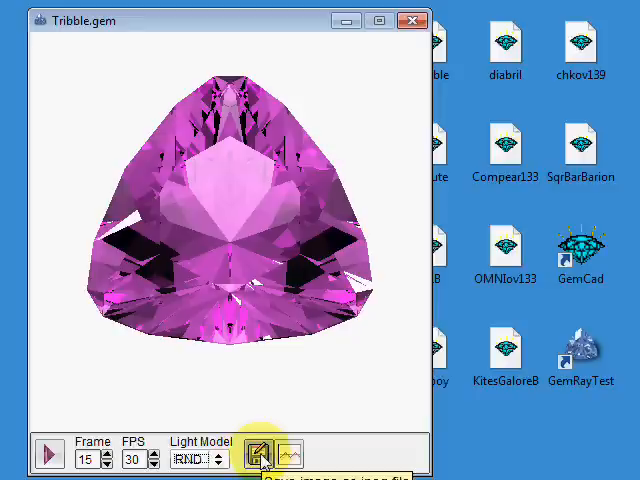
Save frame 15 as tribble.jpg on the Desktop via Save JPEG.
{"action": "left_click", "coordinate": [260, 456]}
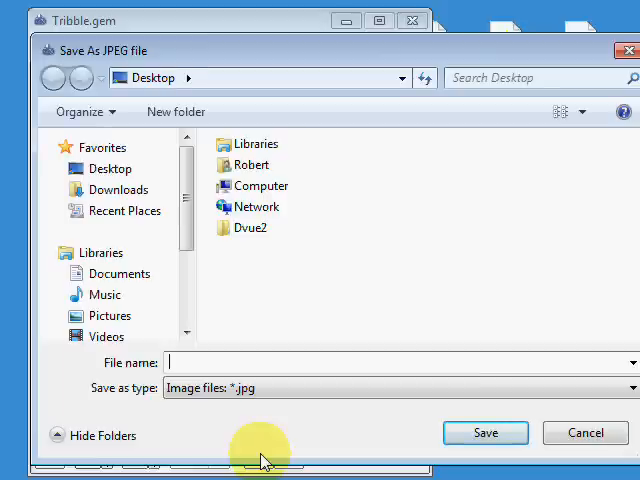
{"action": "mouse_move", "coordinate": [270, 410]}
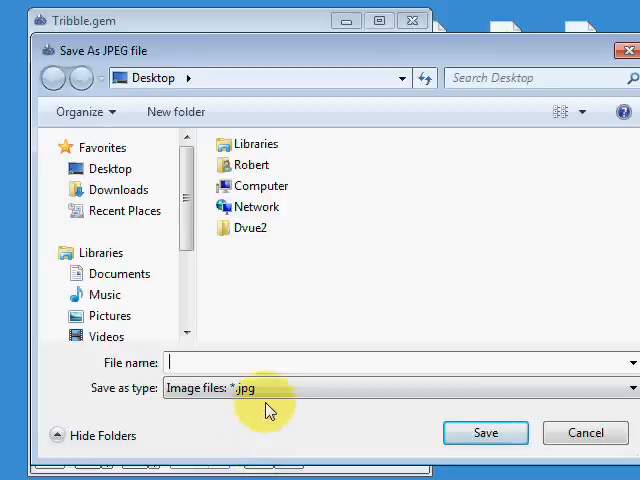
{"action": "mouse_move", "coordinate": [270, 388]}
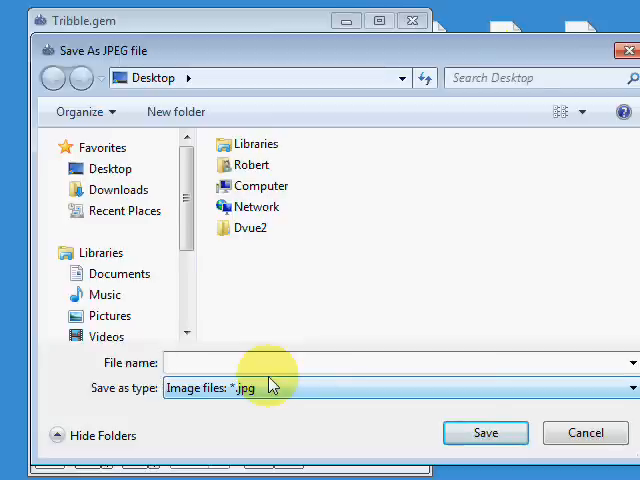
{"action": "type", "text": "tribble.jpg"}
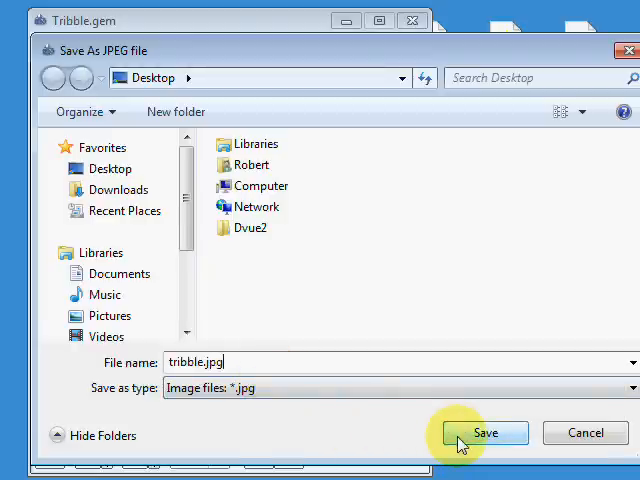
{"action": "left_click", "coordinate": [485, 432]}
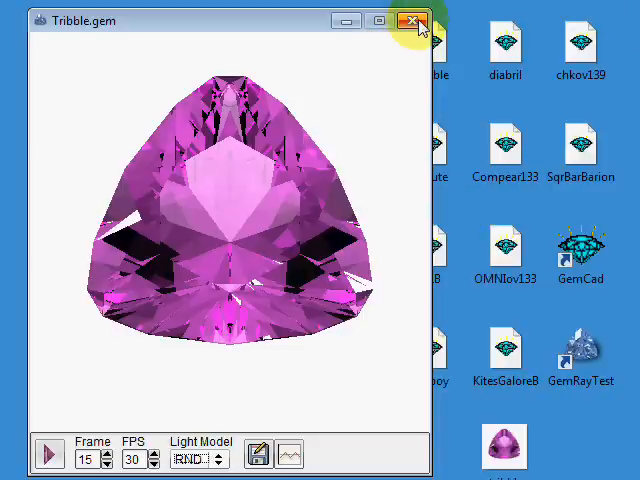
{"action": "mouse_move", "coordinate": [410, 20]}
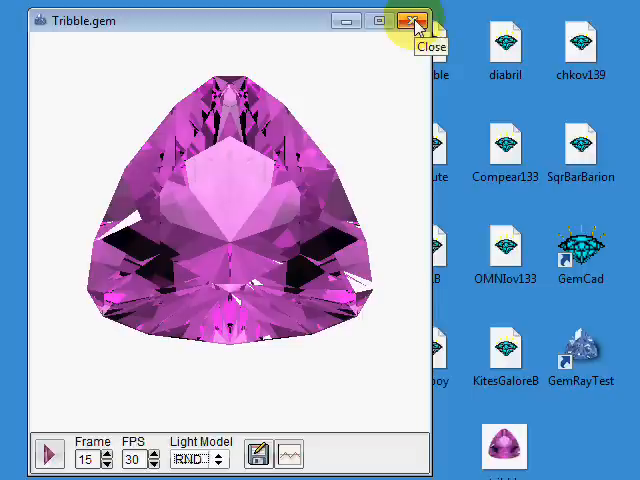
{"action": "mouse_move", "coordinate": [408, 20]}
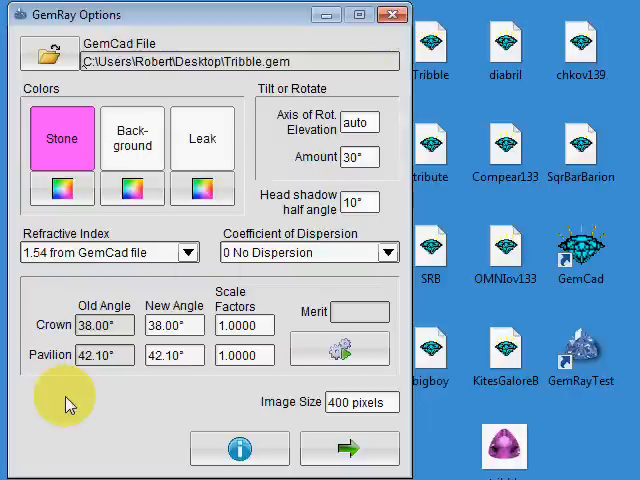
{"action": "mouse_move", "coordinate": [68, 402]}
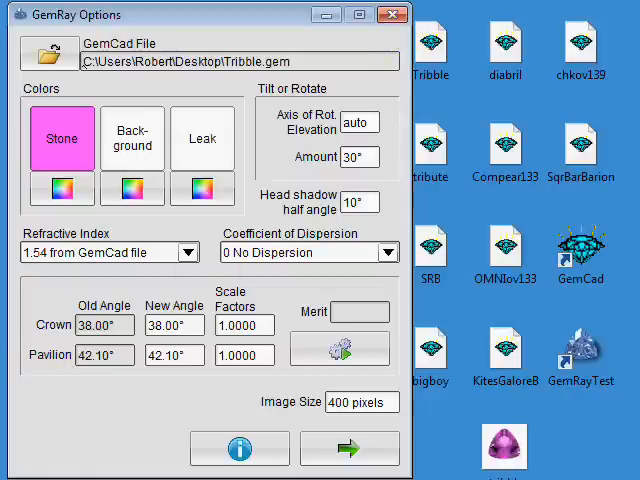